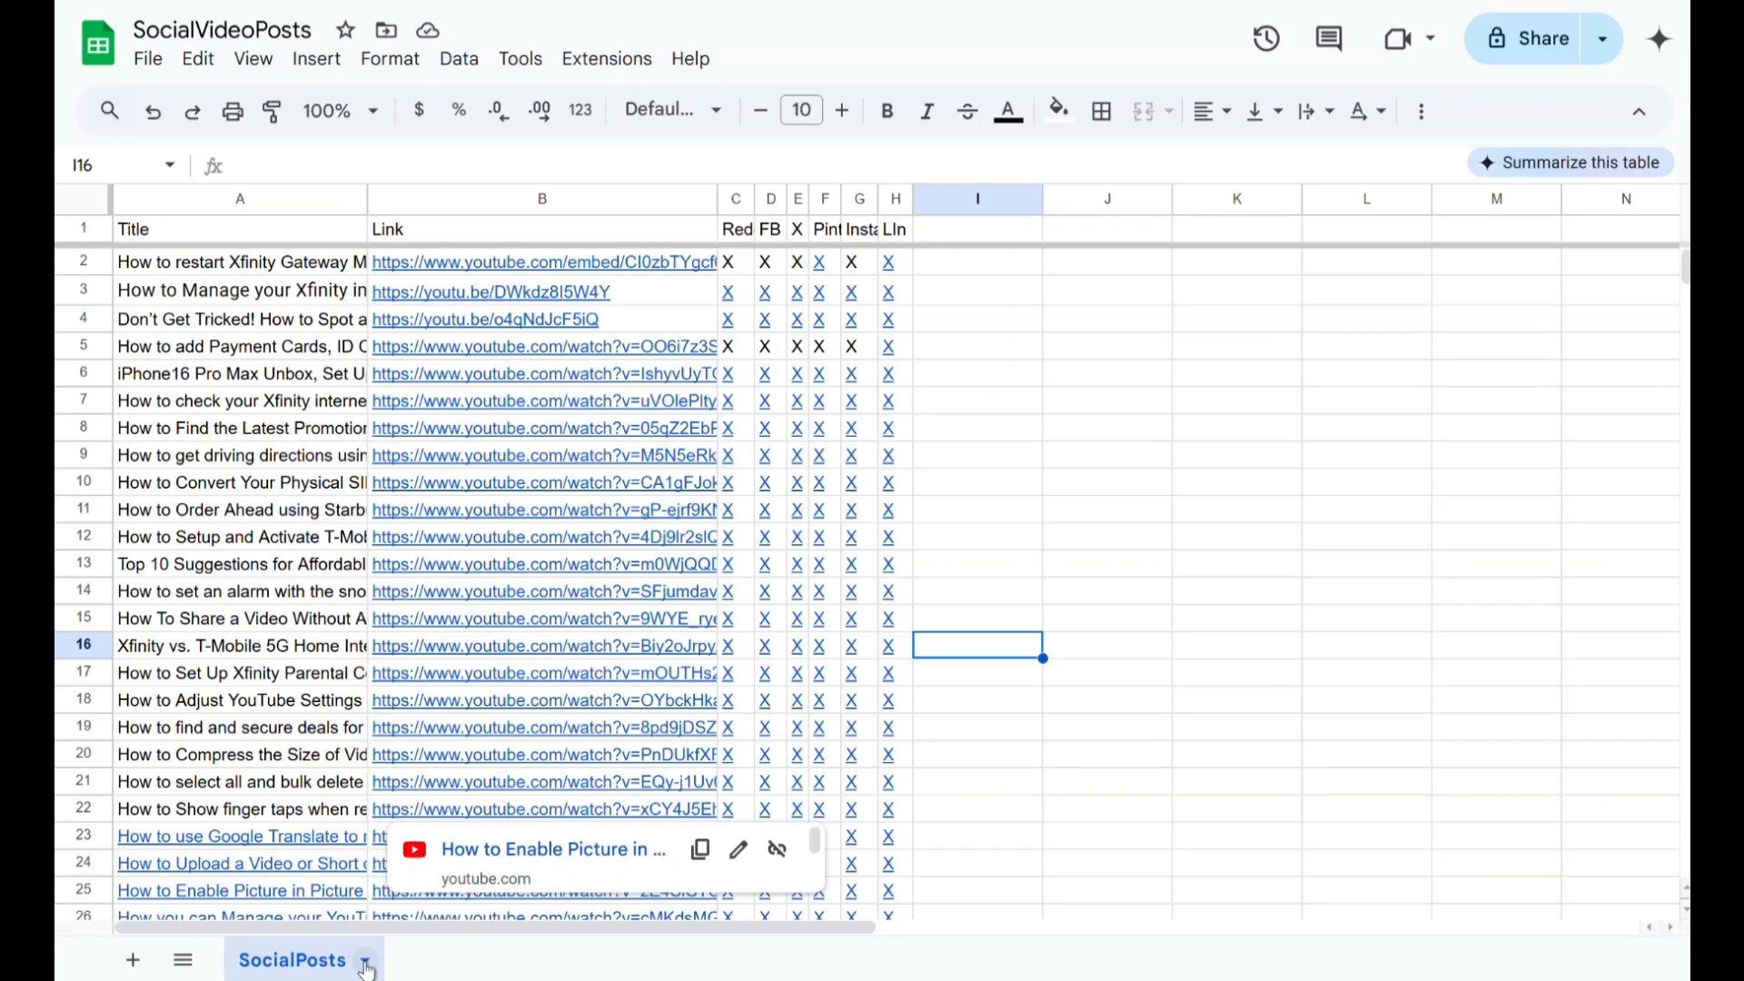
Duplicate the SocialPosts sheet tab, creating 'Copy of SocialPosts'.
{"action": "right_click", "coordinate": [292, 960]}
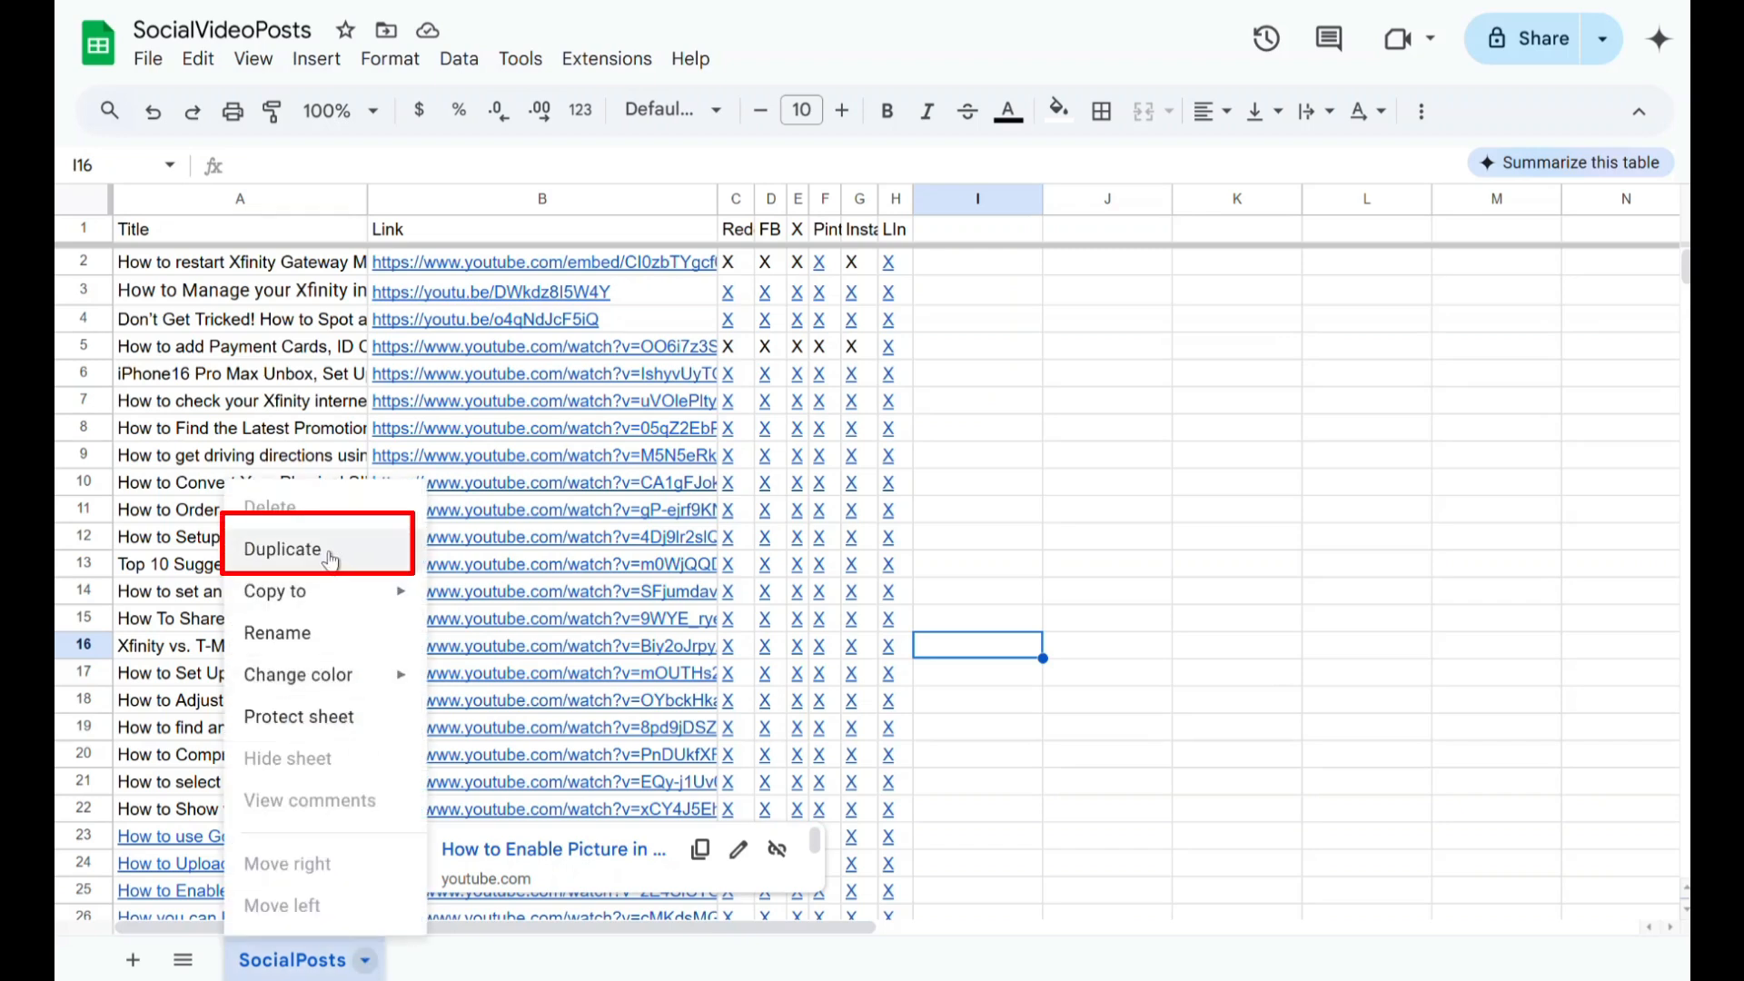
{"action": "left_click", "coordinate": [282, 549]}
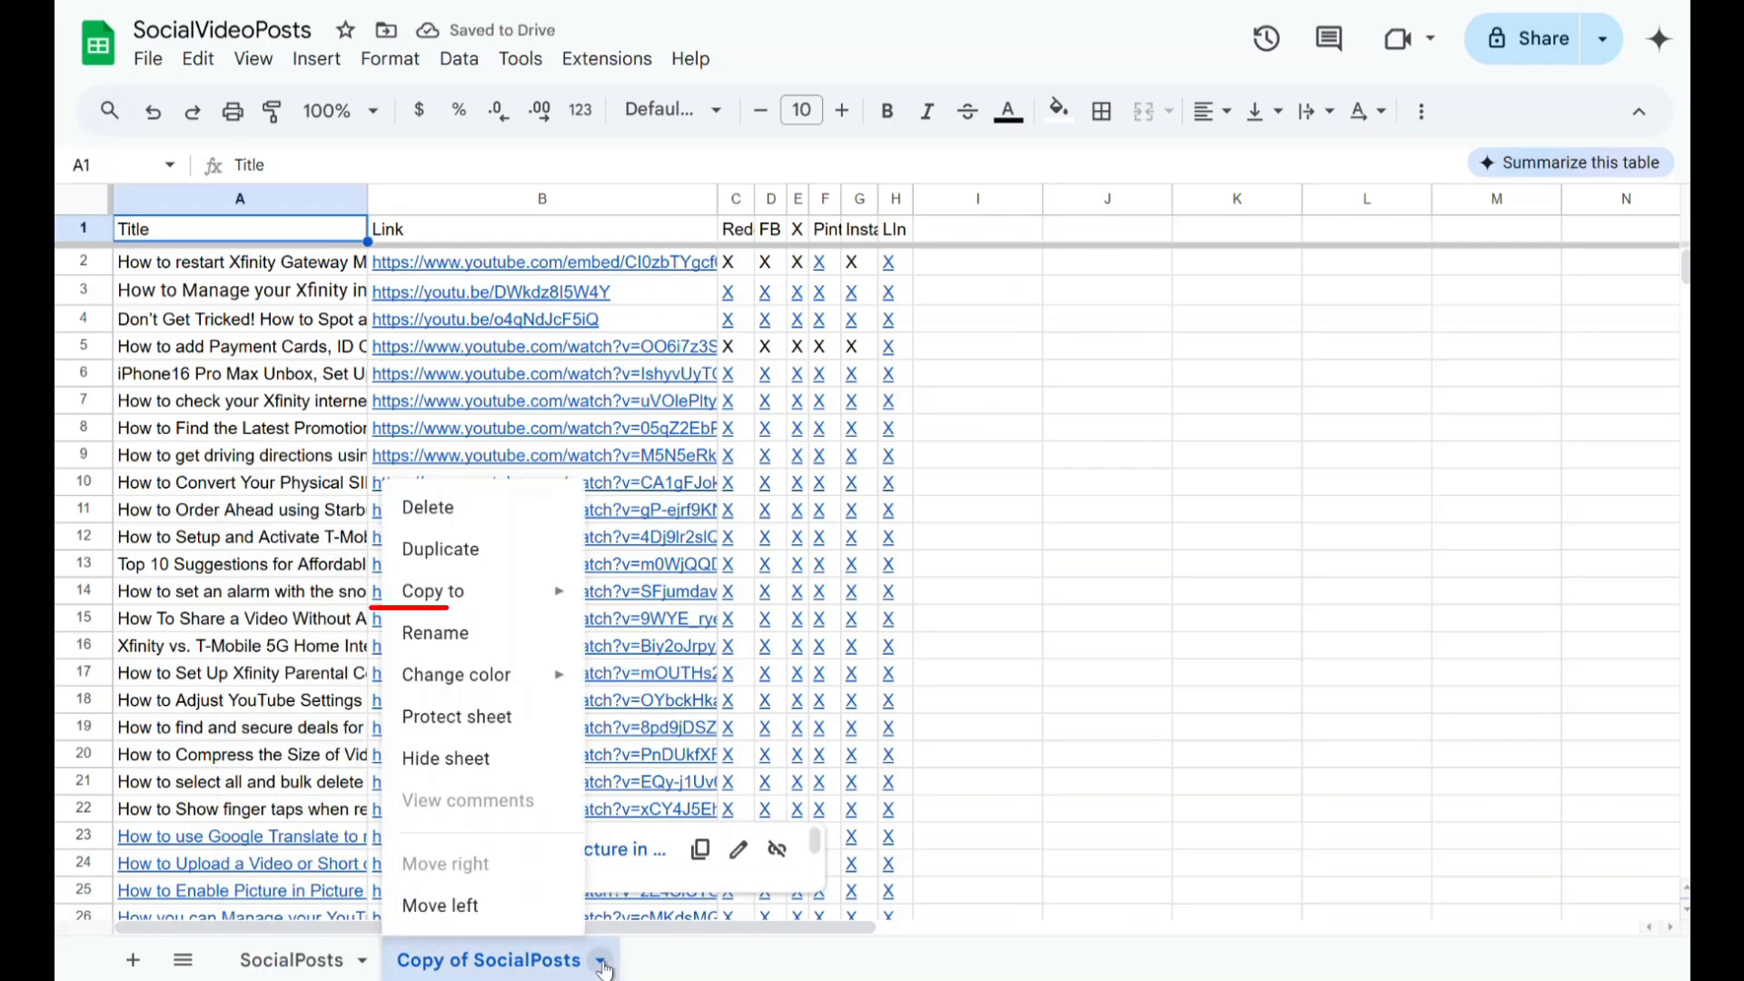
{"action": "mouse_move", "coordinate": [435, 632]}
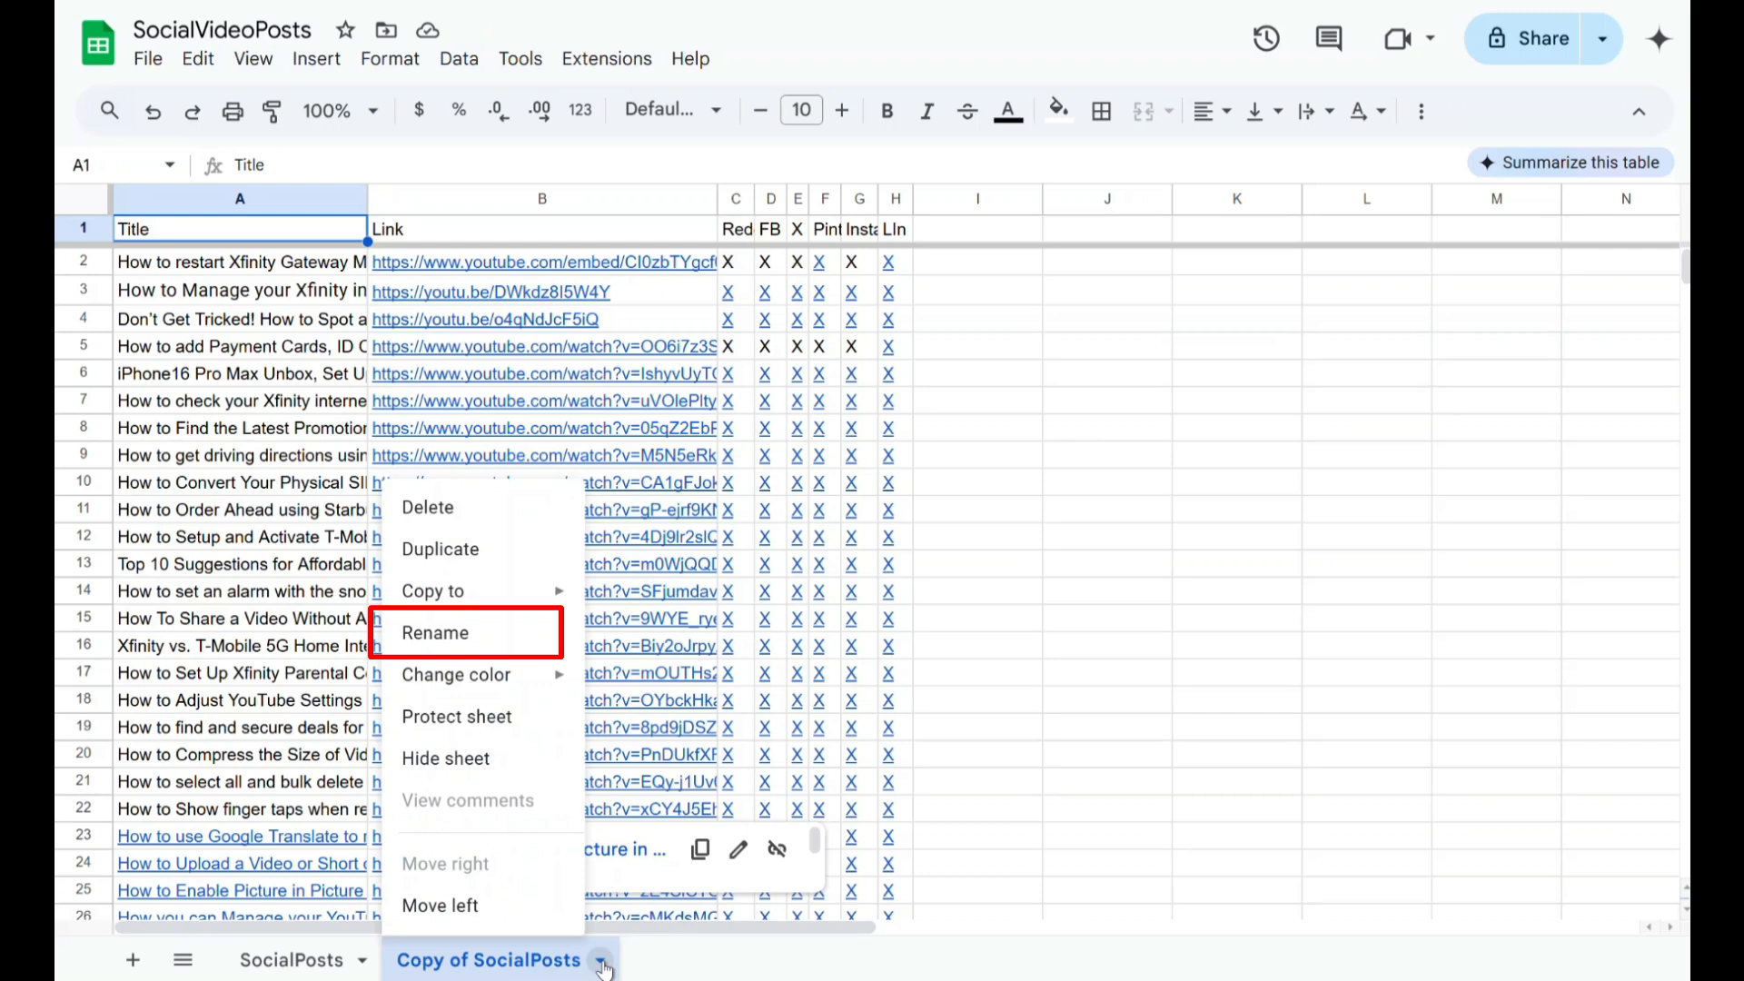
{"action": "mouse_move", "coordinate": [578, 886]}
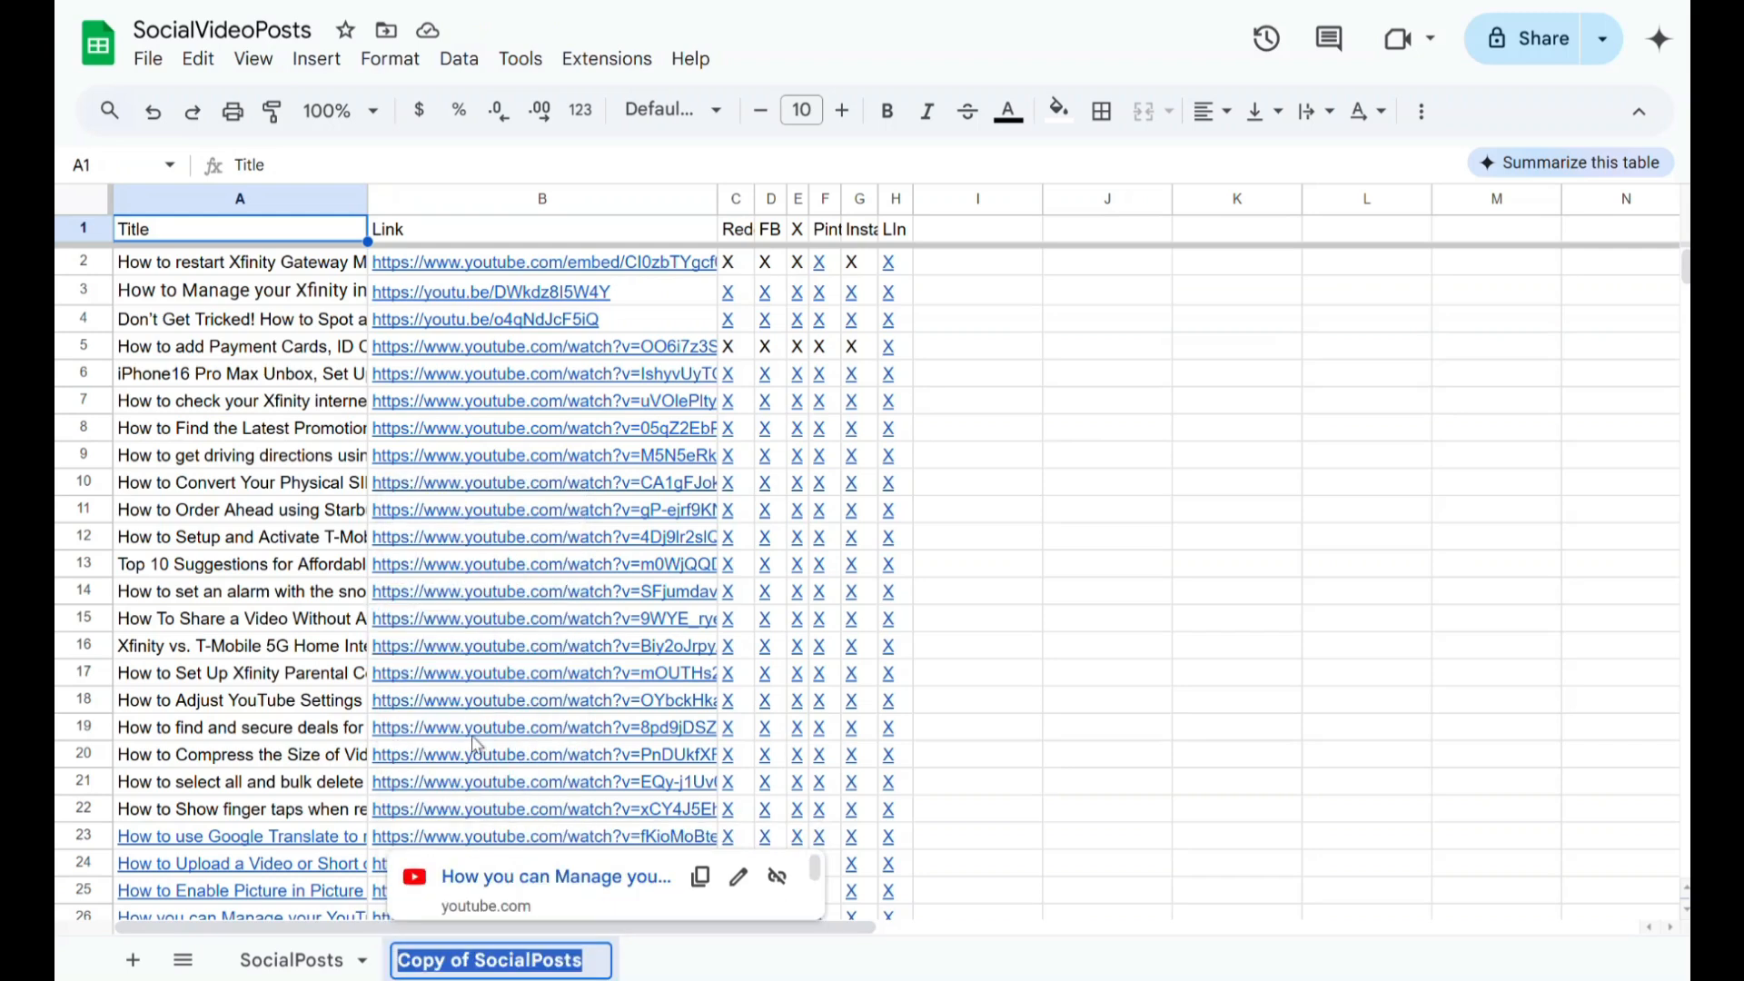
Rename the 'Copy of SocialPosts' tab to 'Social Posts Updated'.
{"action": "type", "text": "So"}
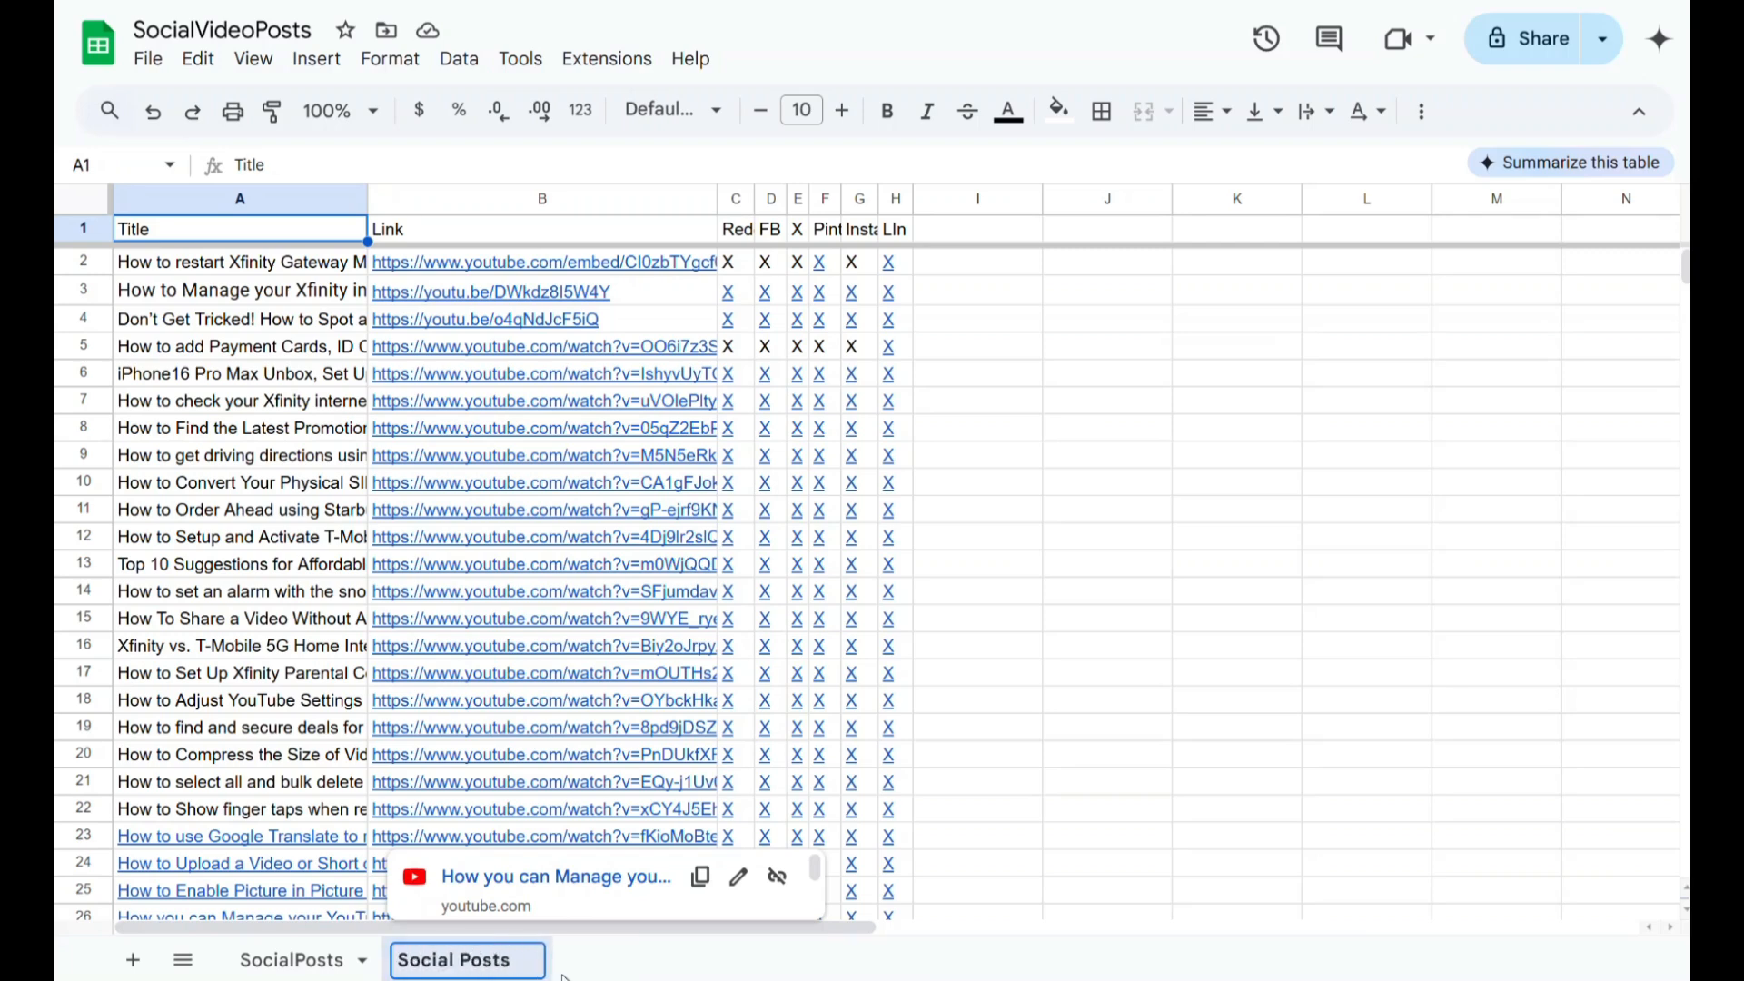
{"action": "type", "text": "Updated"}
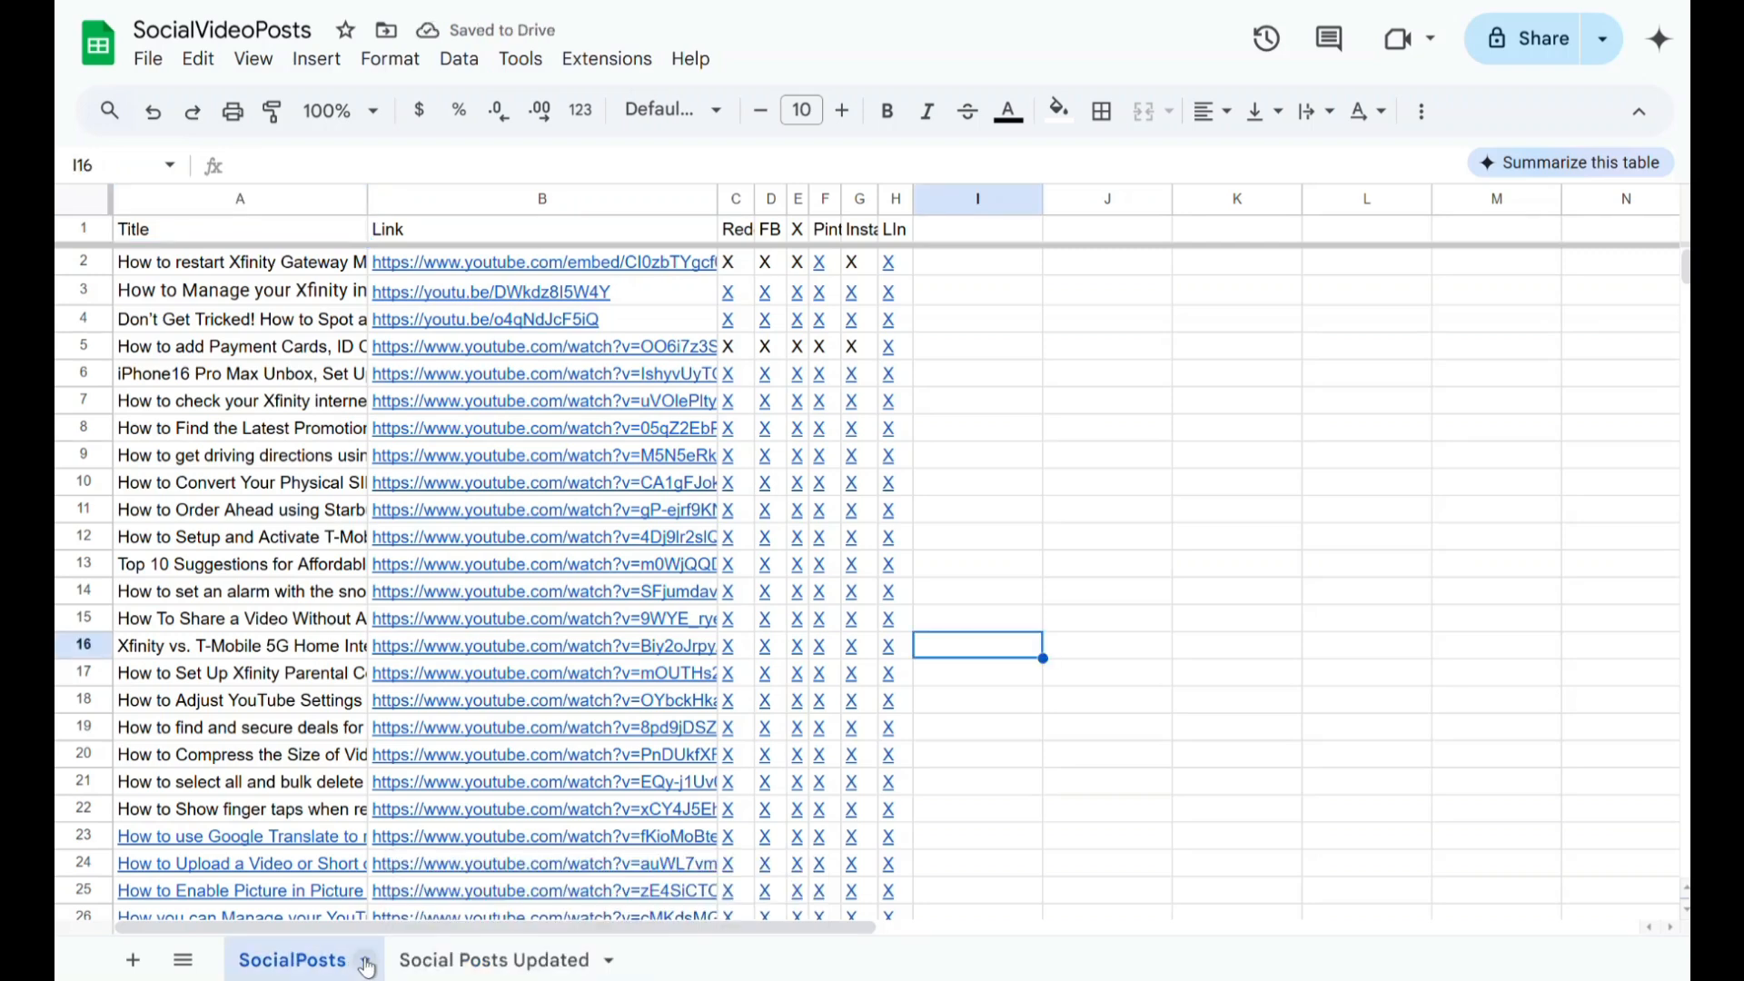
Start copying the SocialPosts sheet to an existing spreadsheet from its tab menu.
{"action": "right_click", "coordinate": [291, 961]}
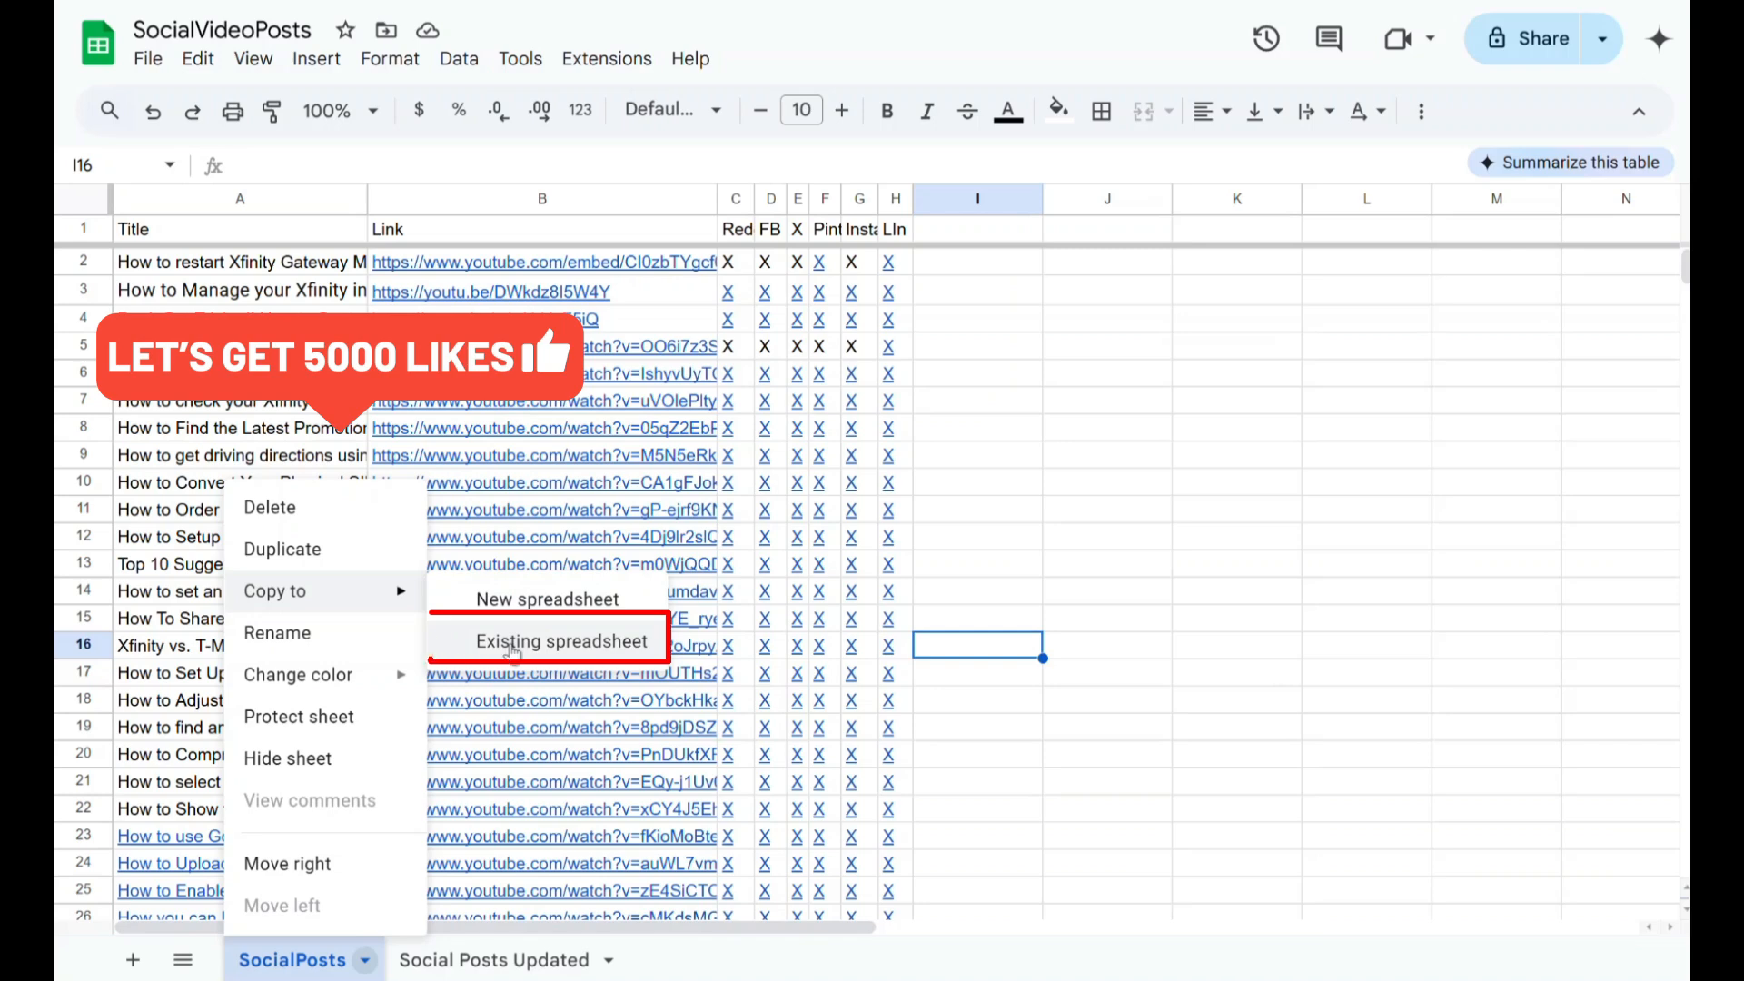
{"action": "left_click", "coordinate": [560, 642]}
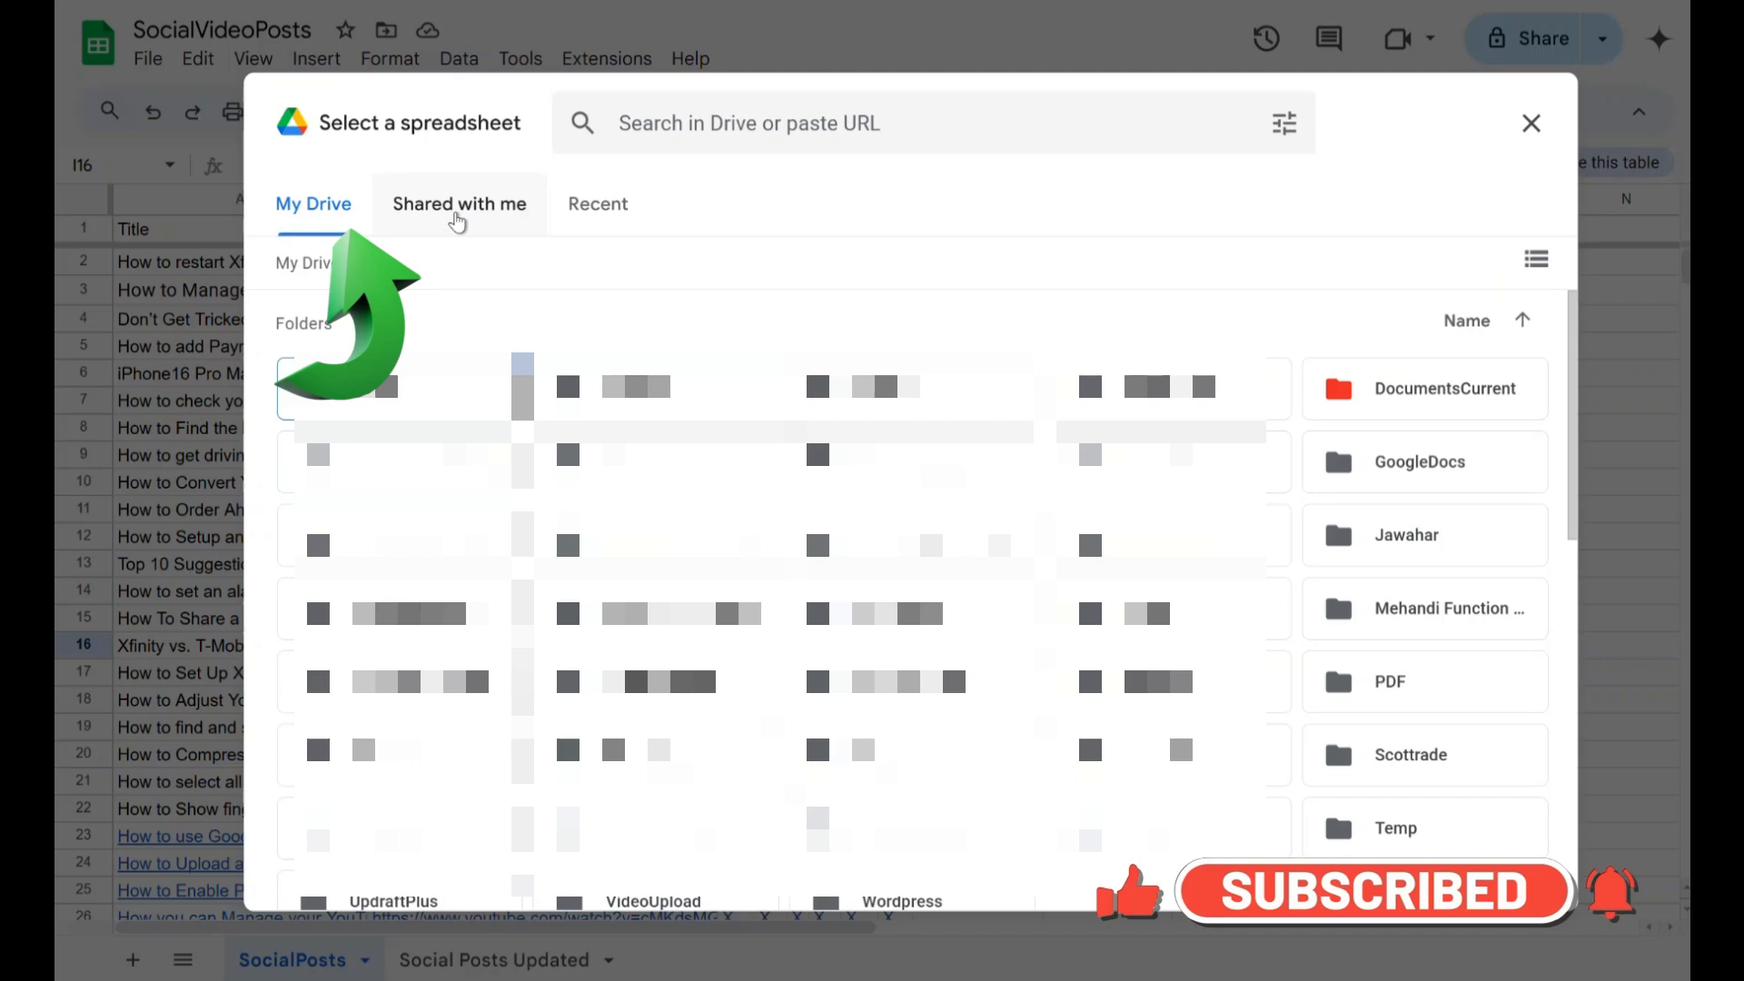
Insert SocialPosts into the recent YoutubeTopics spreadsheet, then open its 'Copy of SocialPosts' tab.
{"action": "left_click", "coordinate": [458, 204]}
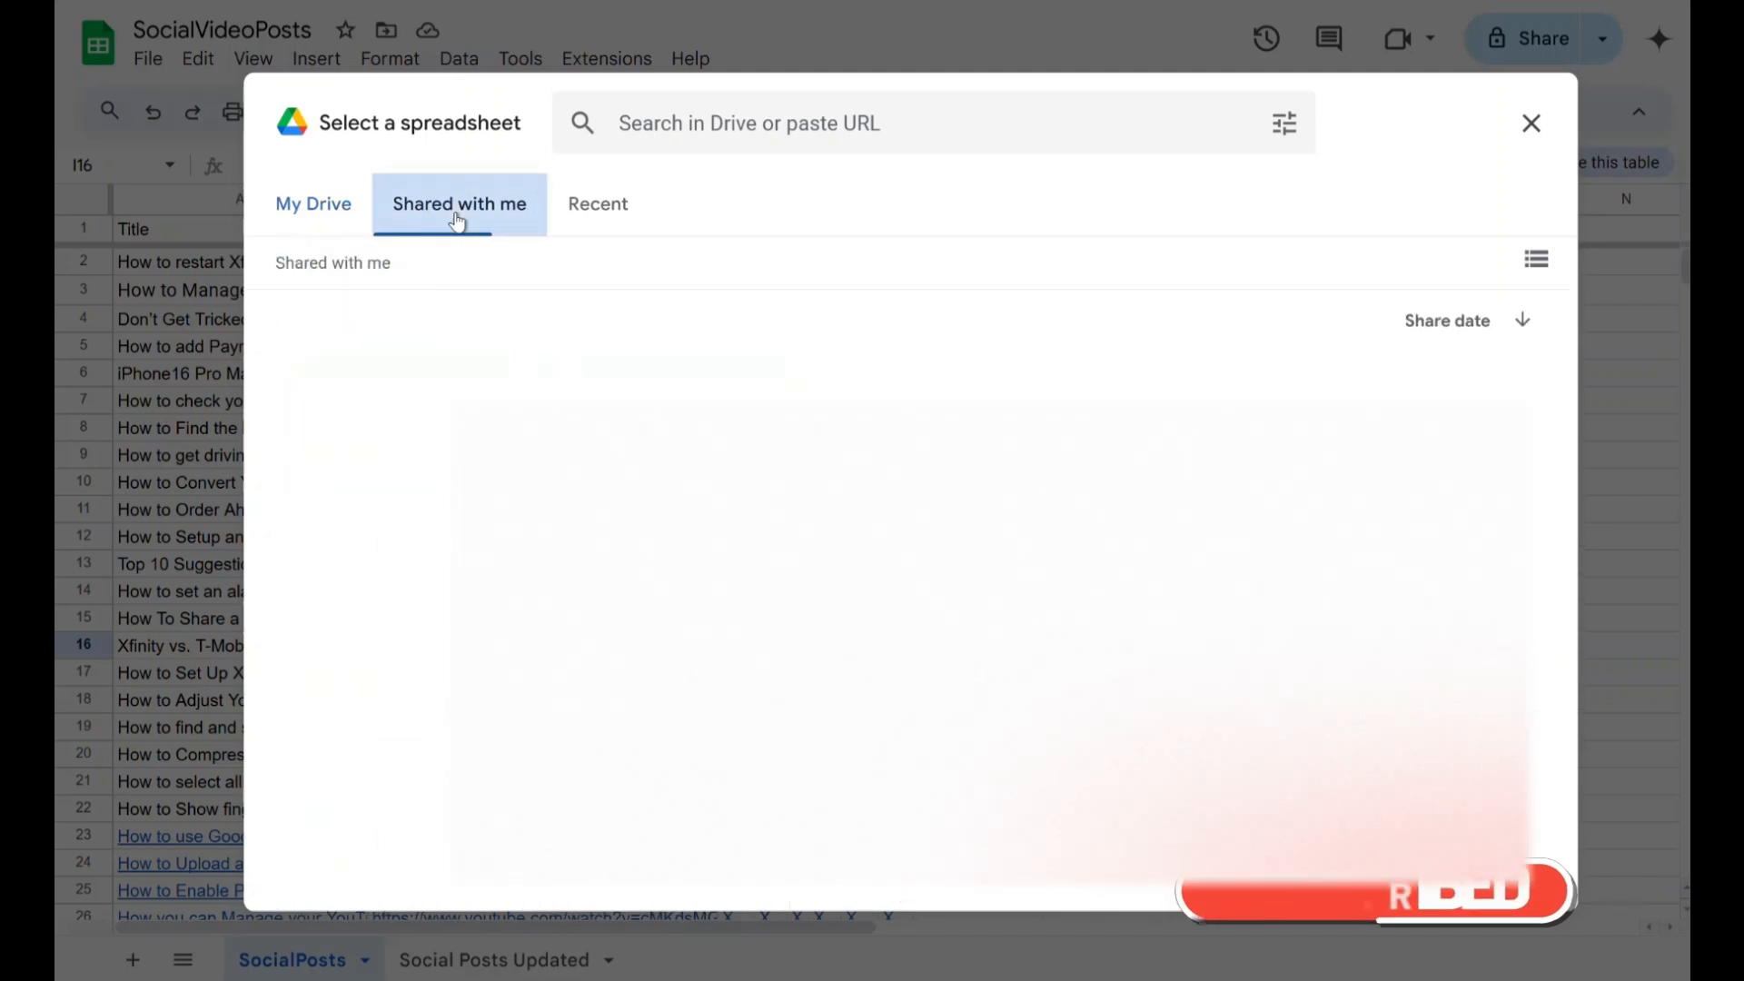
{"action": "left_click", "coordinate": [458, 203]}
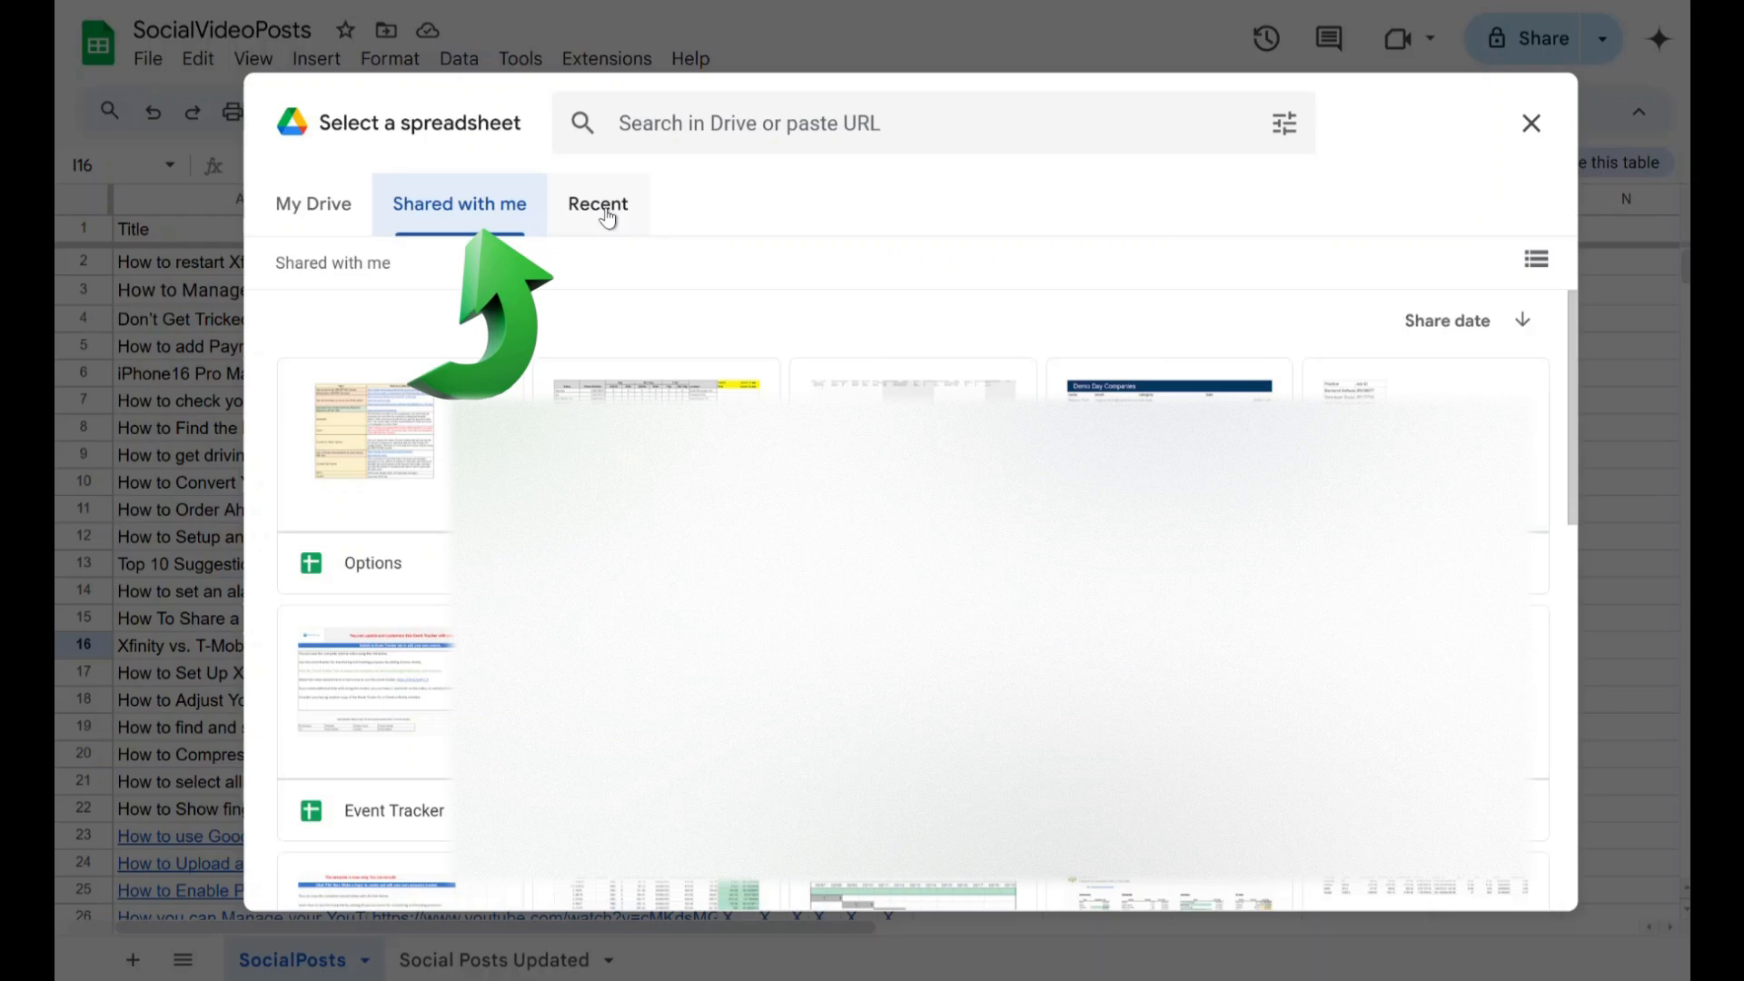
{"action": "left_click", "coordinate": [597, 203]}
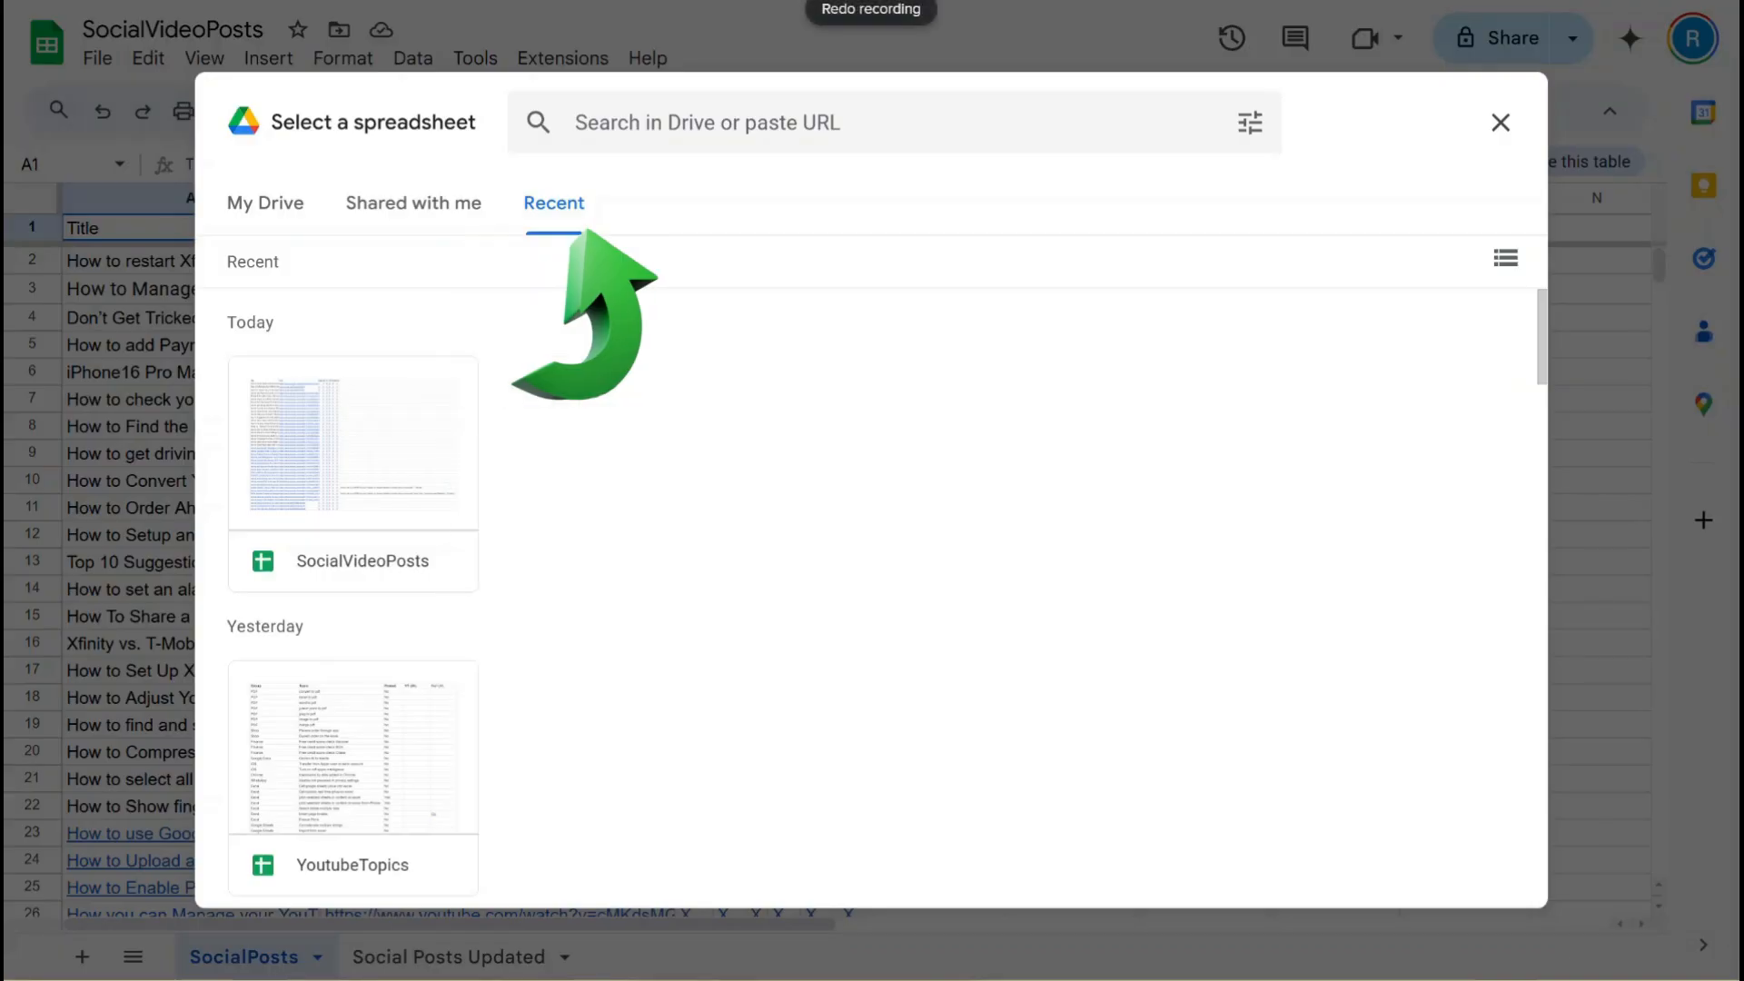
{"action": "mouse_move", "coordinate": [514, 517]}
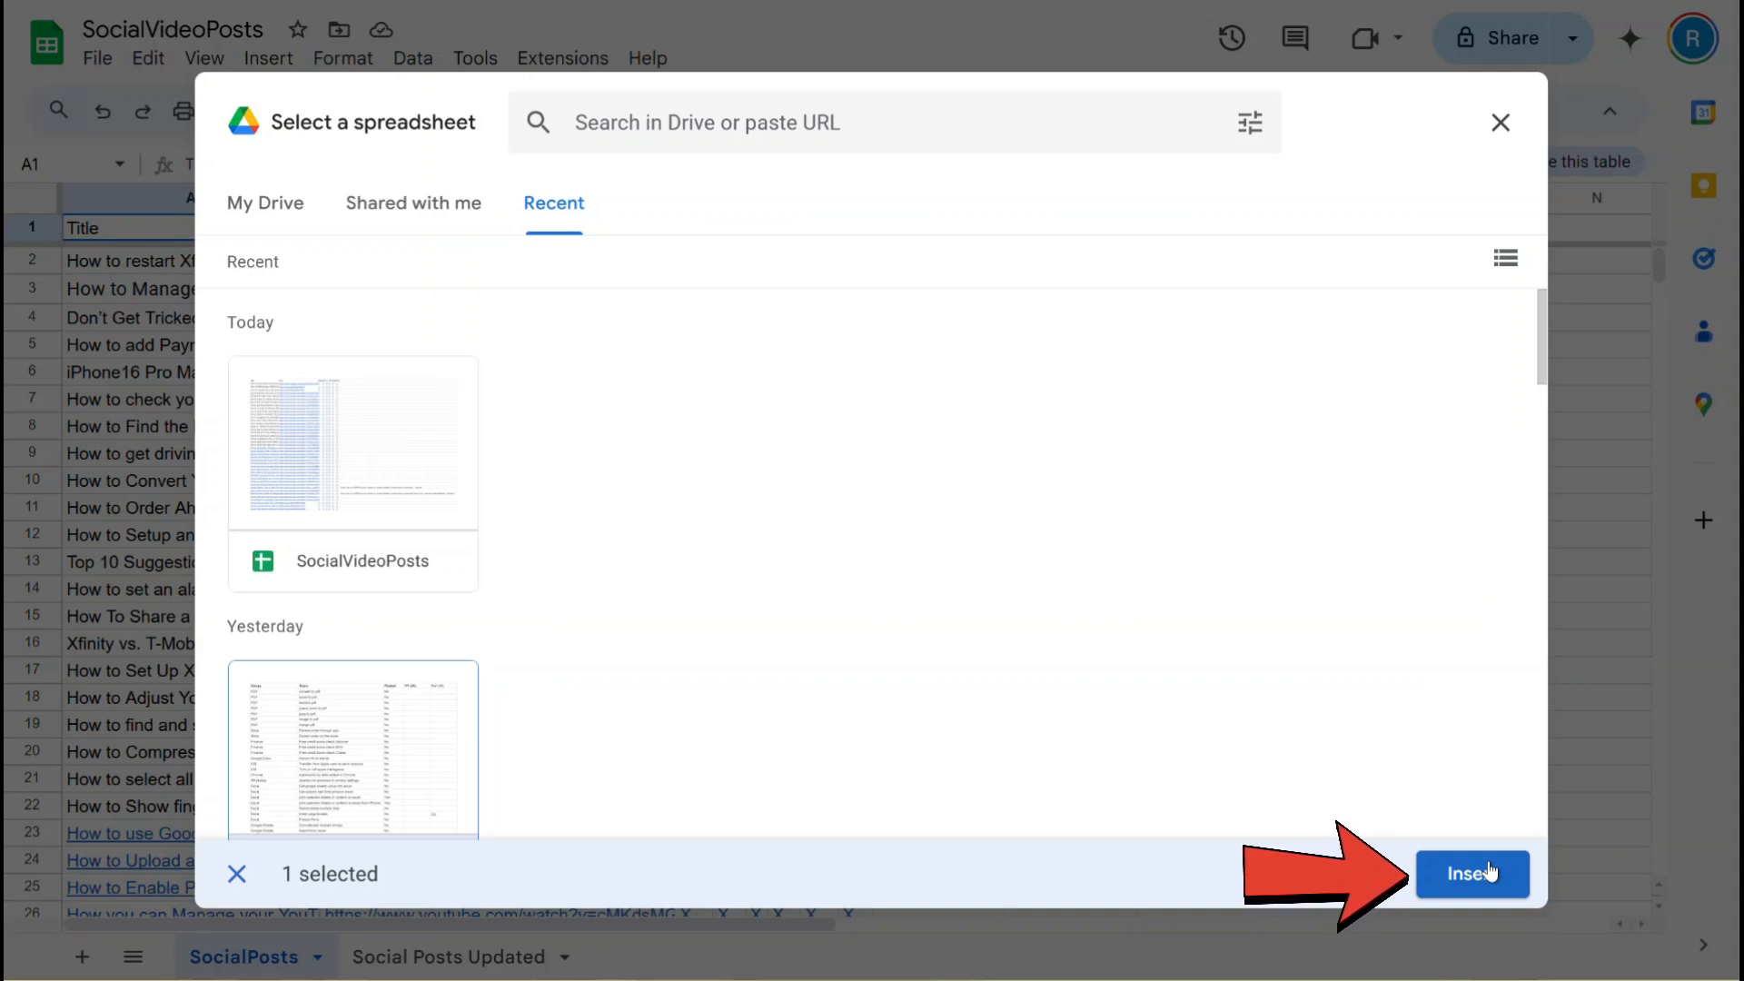
{"action": "left_click", "coordinate": [1471, 873]}
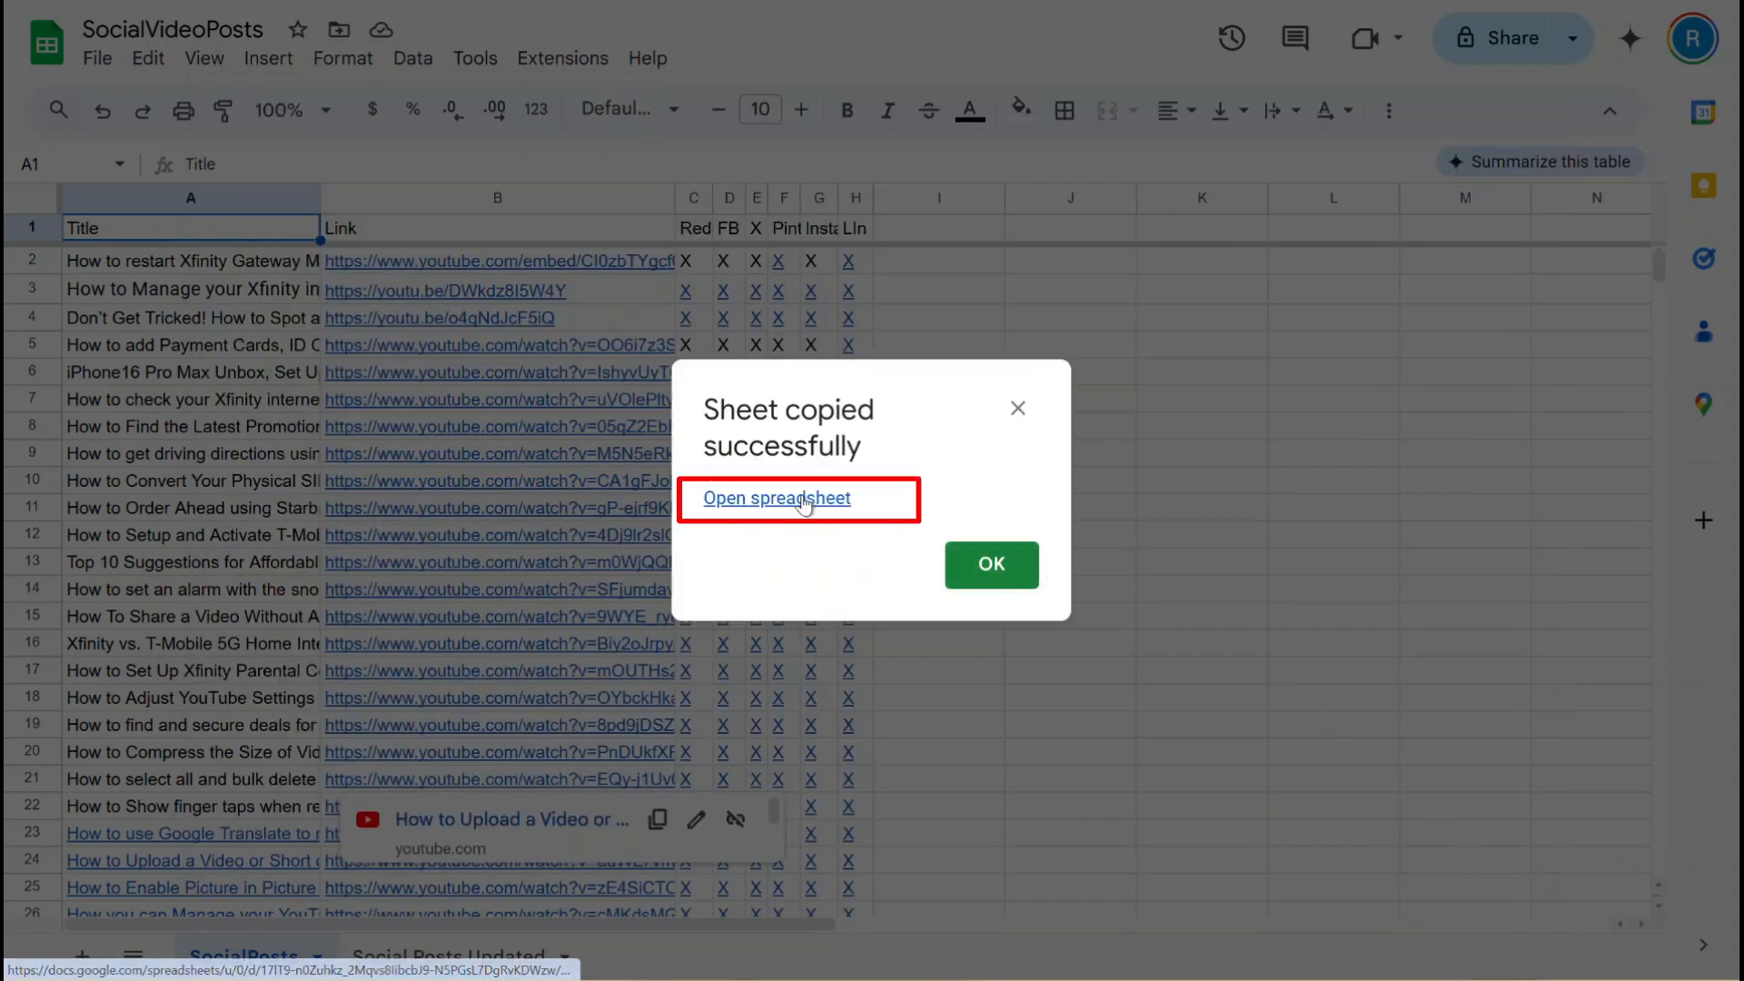
{"action": "left_click", "coordinate": [775, 499]}
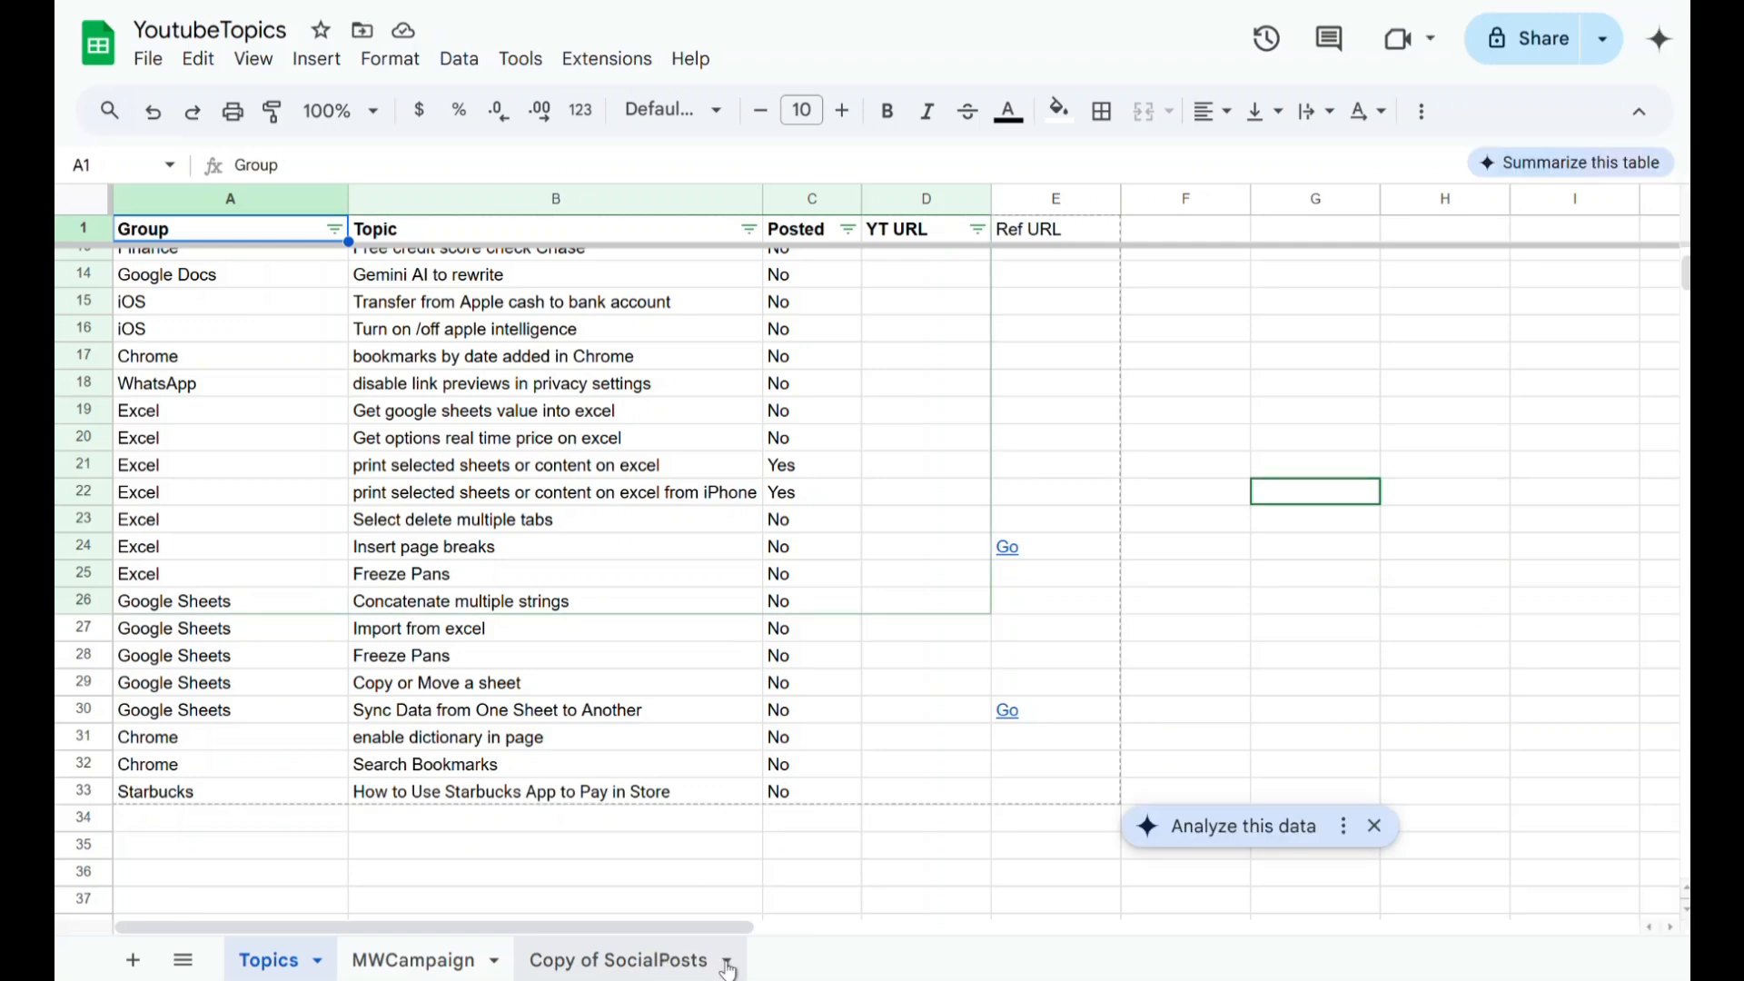
{"action": "left_click", "coordinate": [619, 960]}
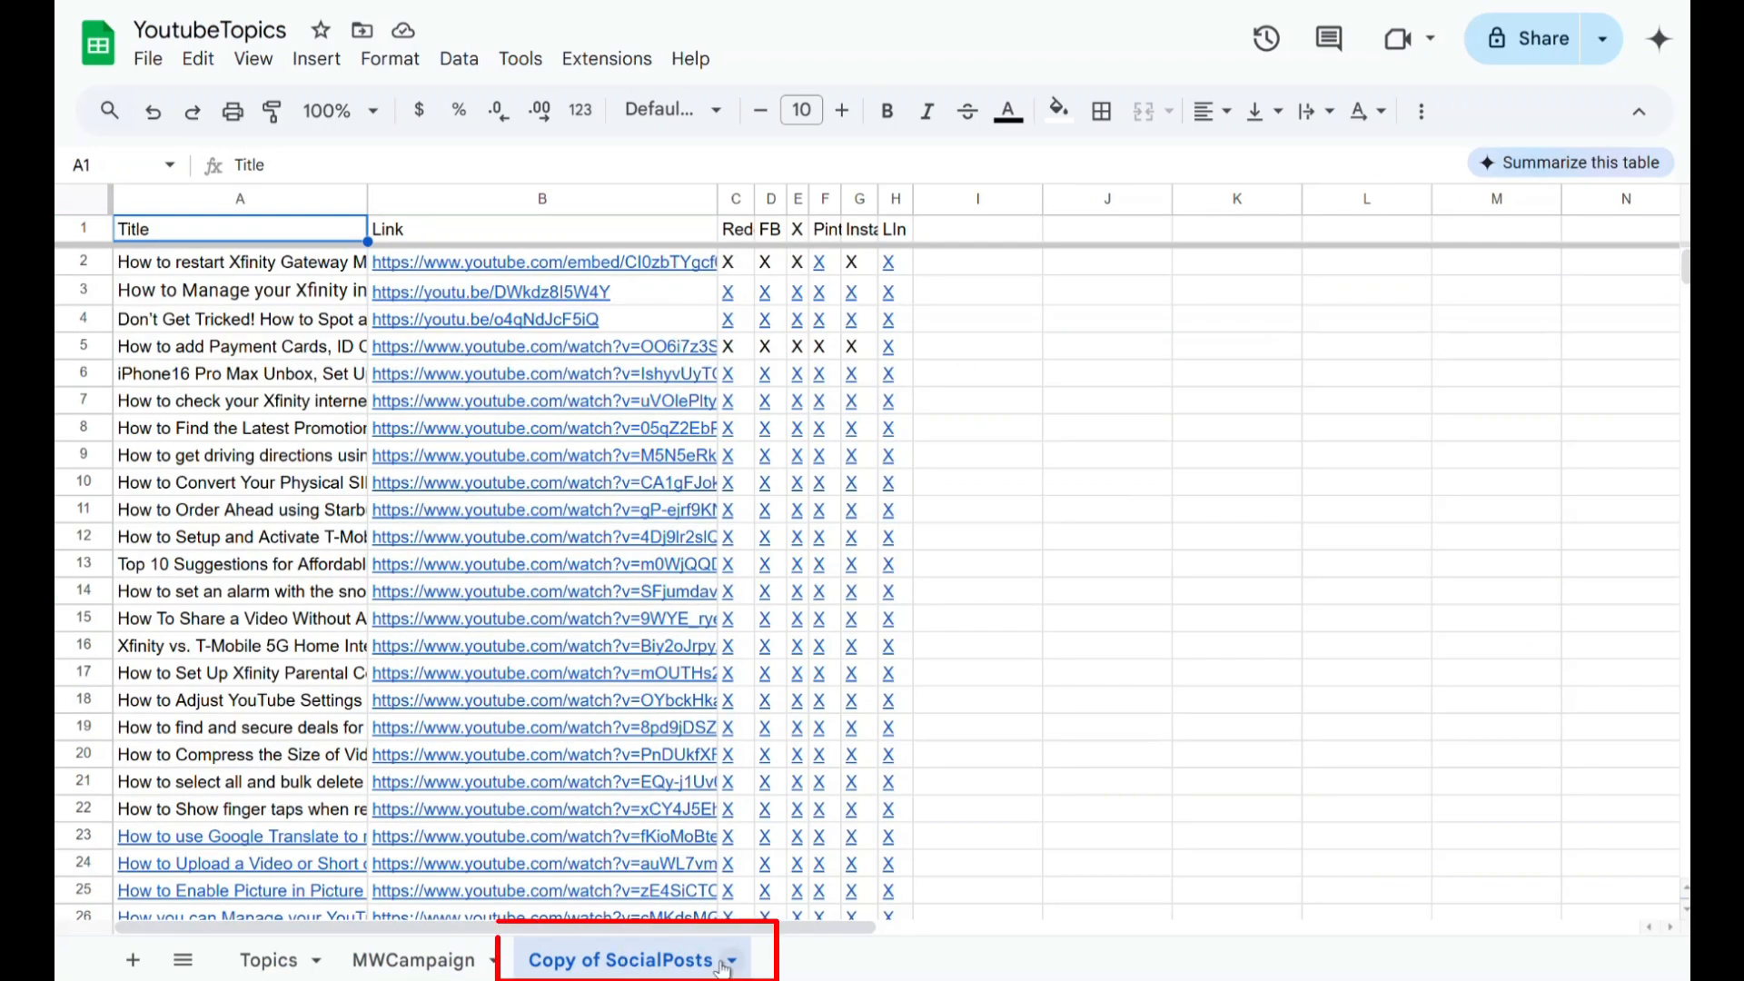
Rename 'Copy of SocialPosts' to 'SocialPosts' and move it before the Topics tab.
{"action": "double_click", "coordinate": [623, 960]}
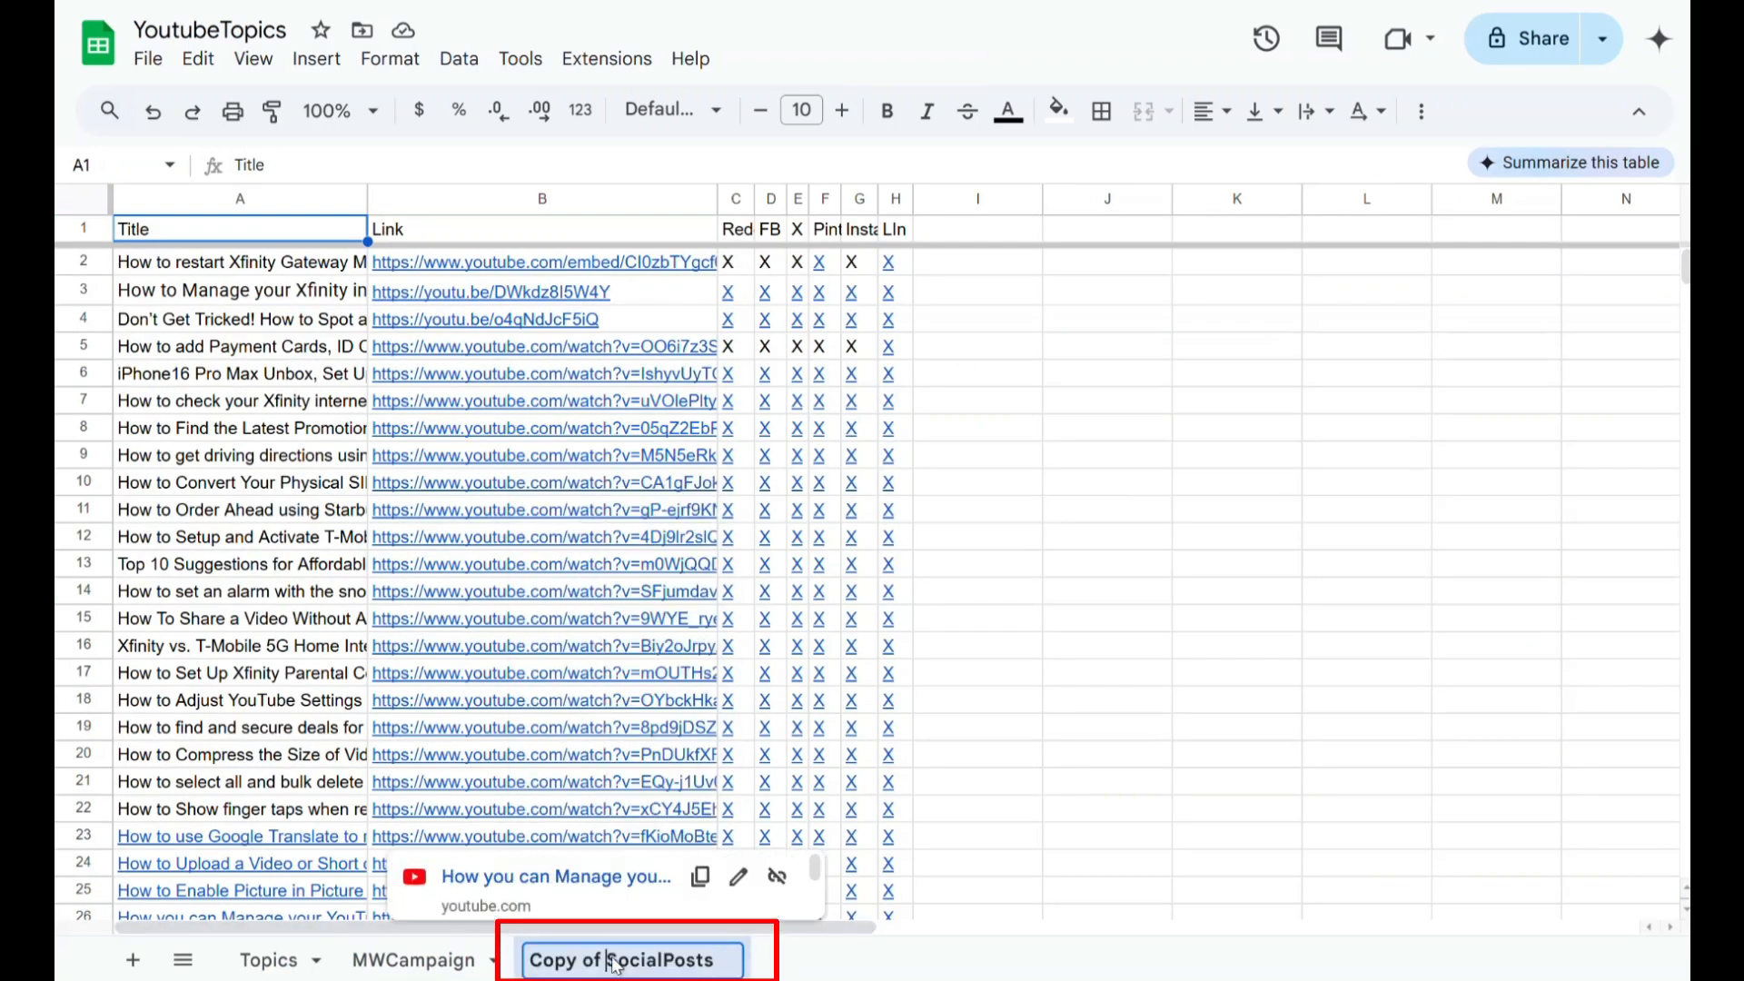
{"action": "type", "text": "SocialPosts"}
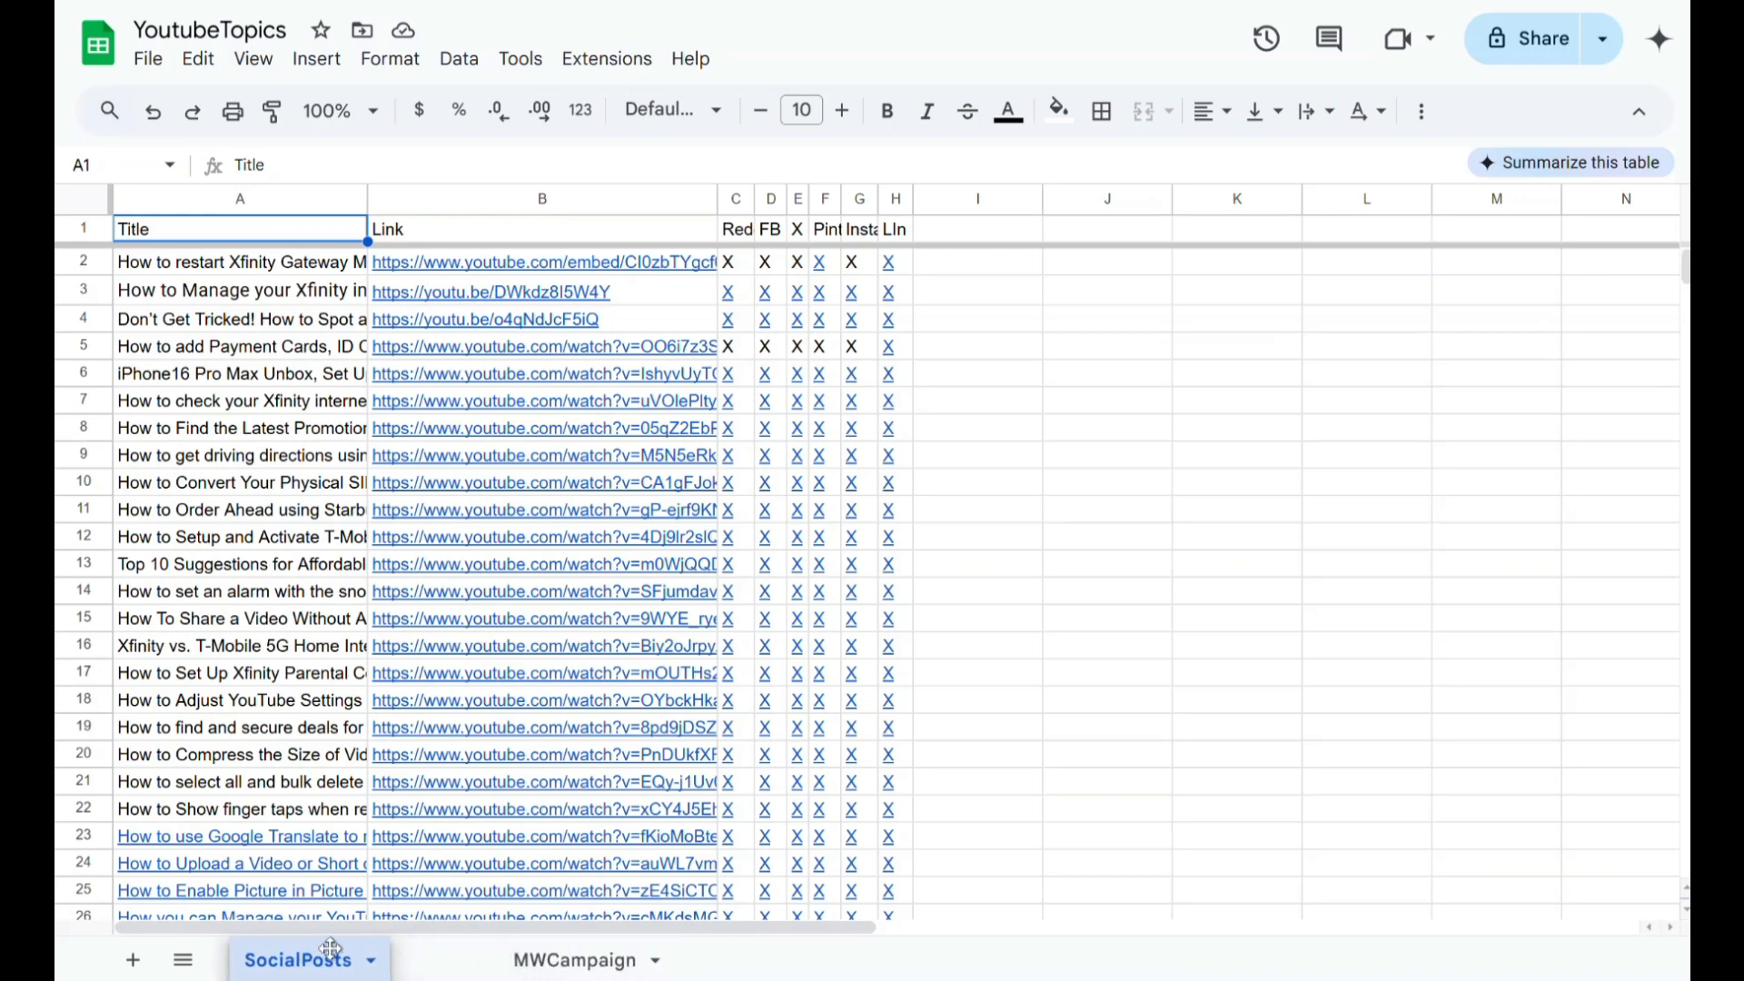
{"action": "left_click", "coordinate": [131, 960]}
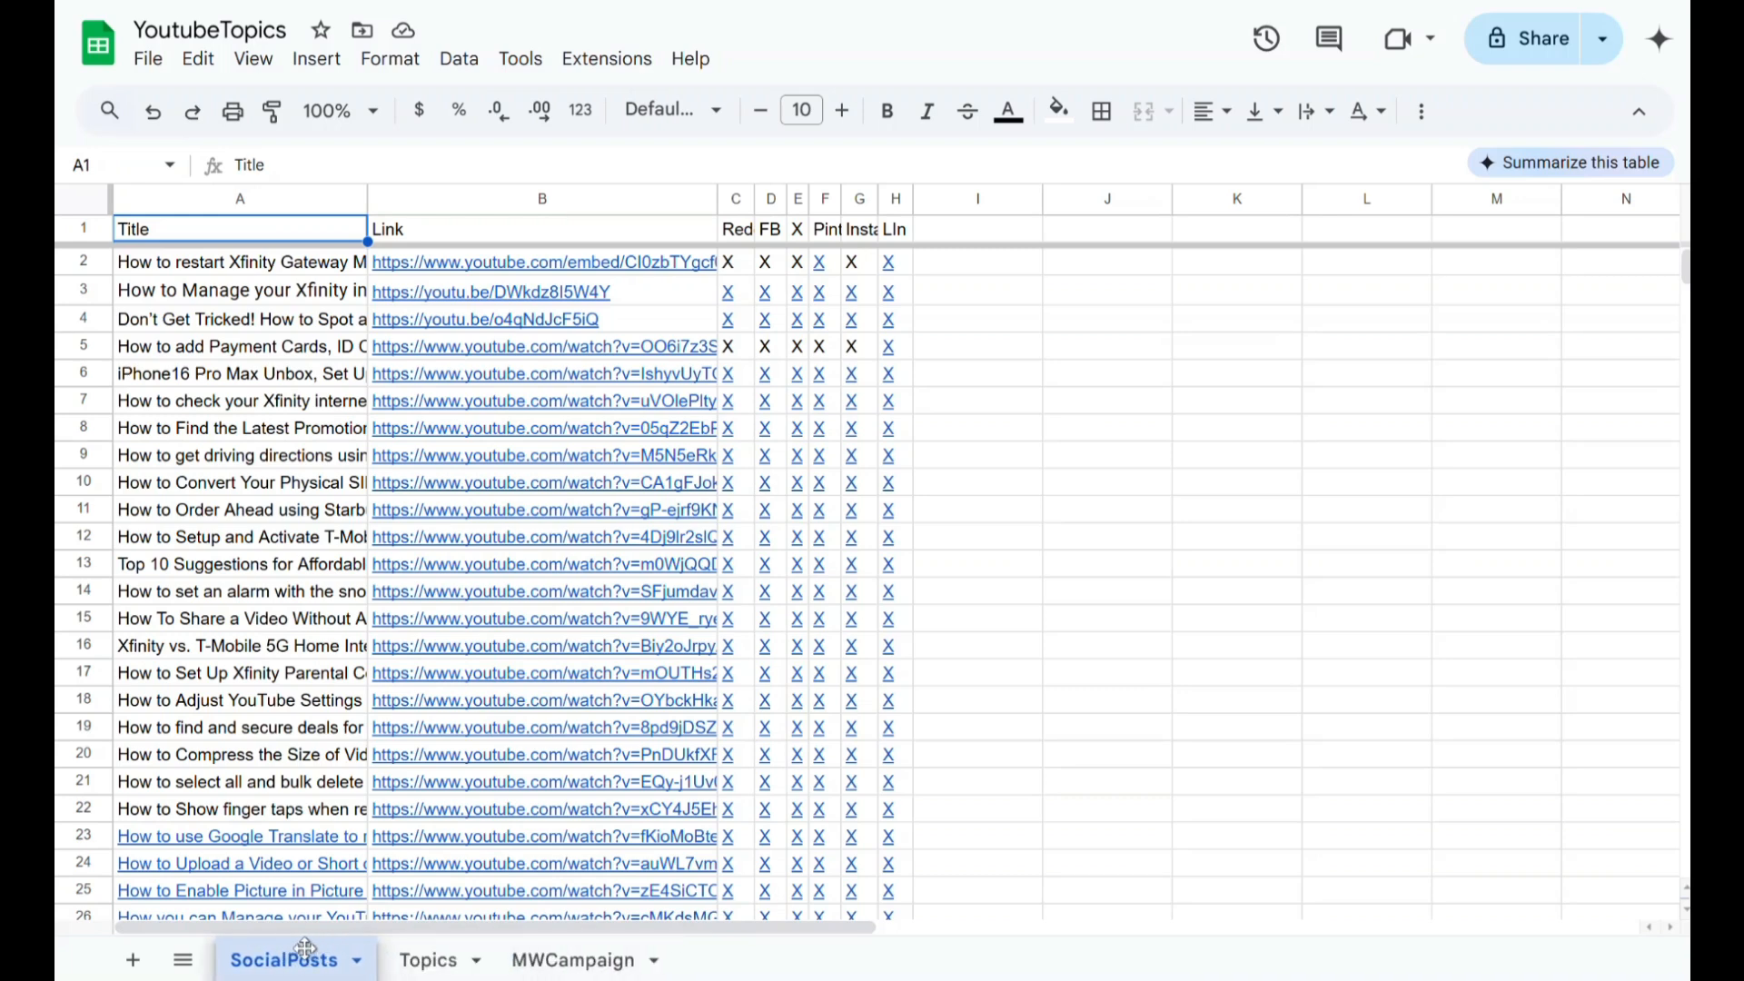